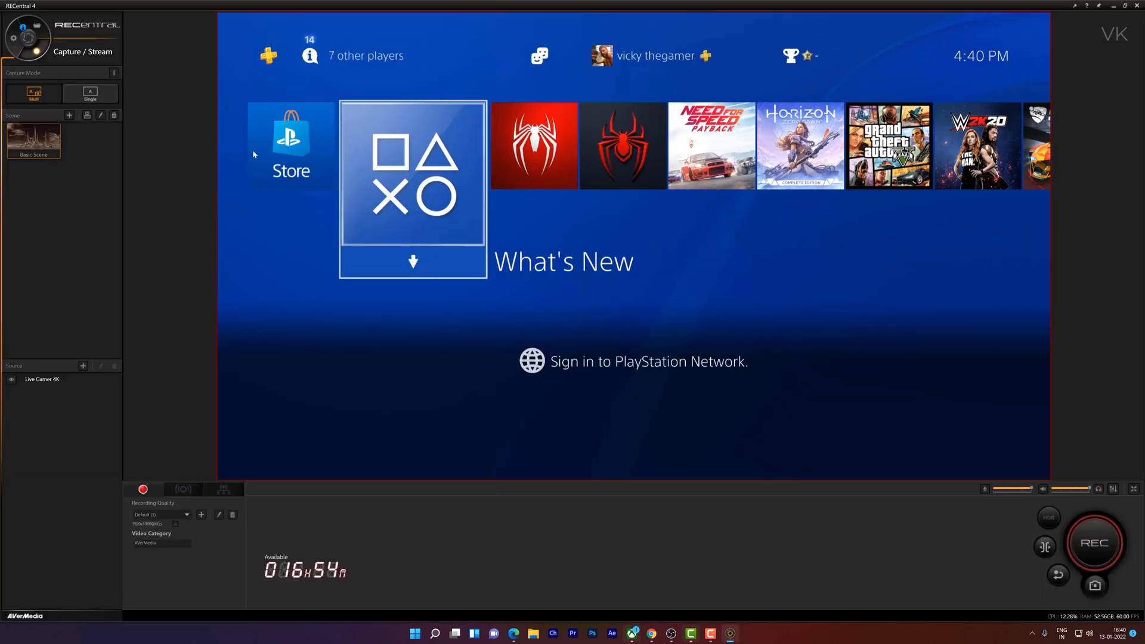
Create a Video Capture Device source named 'PS4 PRO 4K' using the AVerMedia capture card
left_click(42, 379)
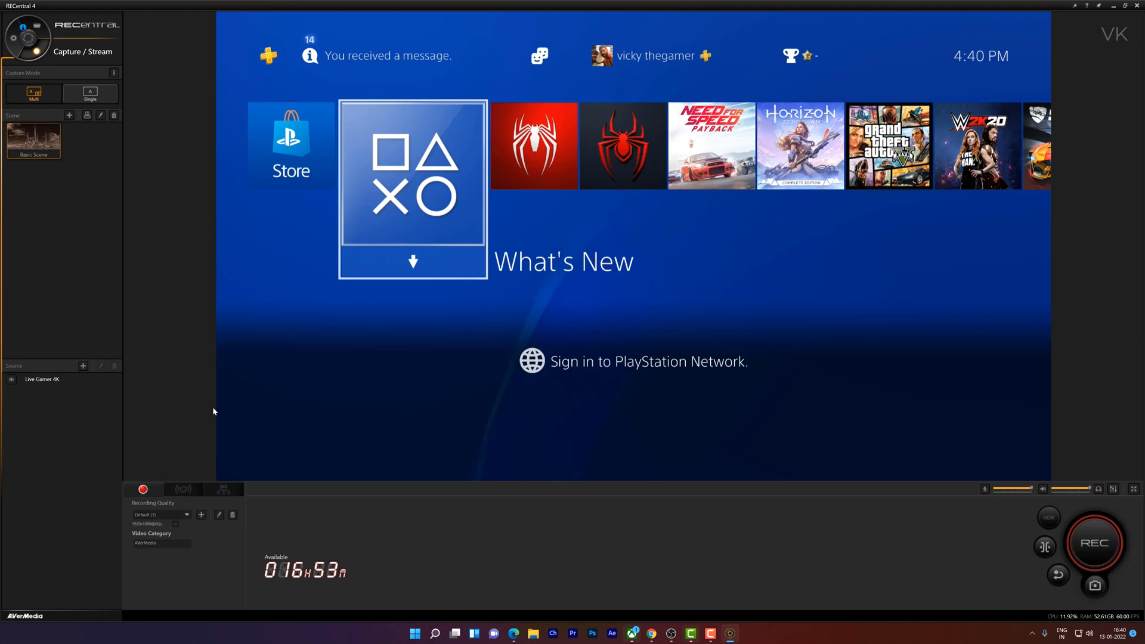
mouse_move(683, 594)
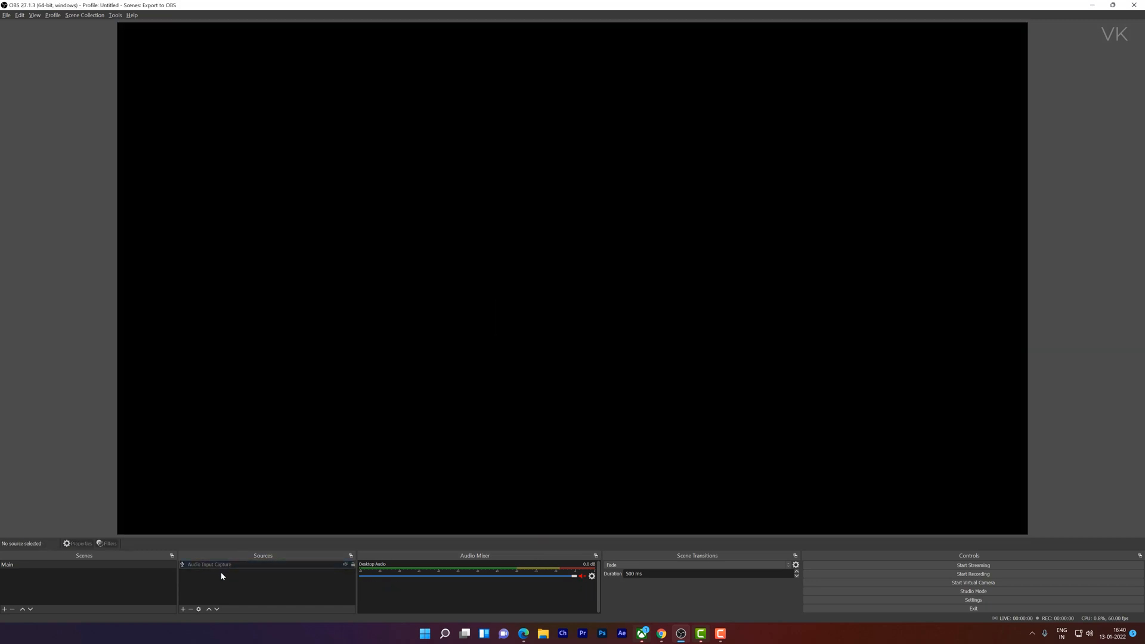
mouse_move(182, 609)
type("PS4 PRO 4K")
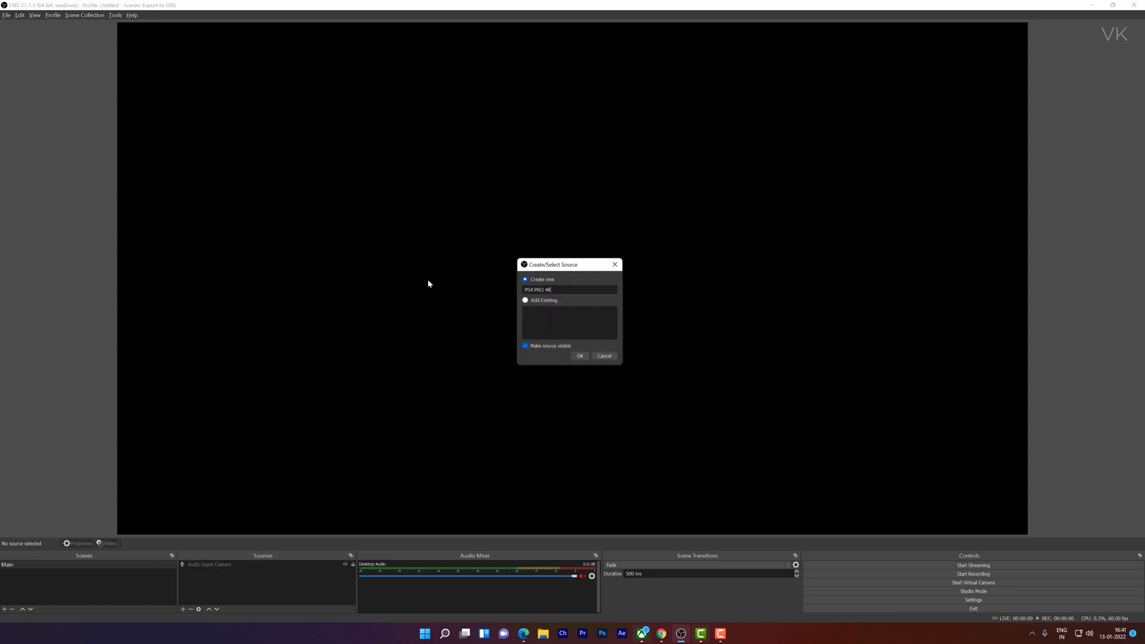
left_click(579, 356)
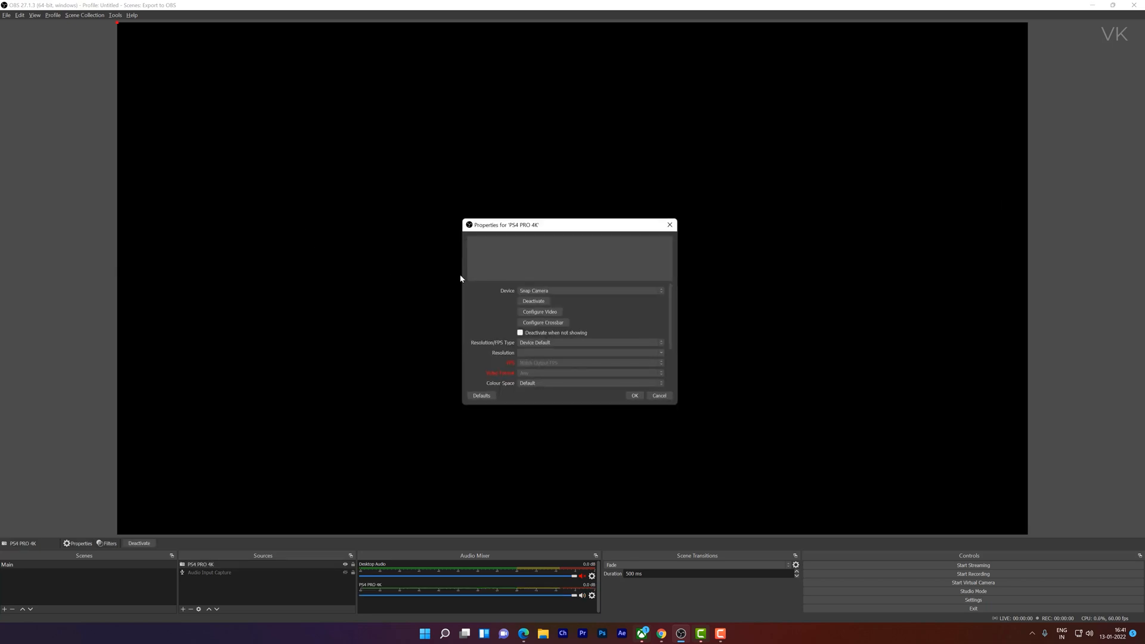
left_click(588, 290)
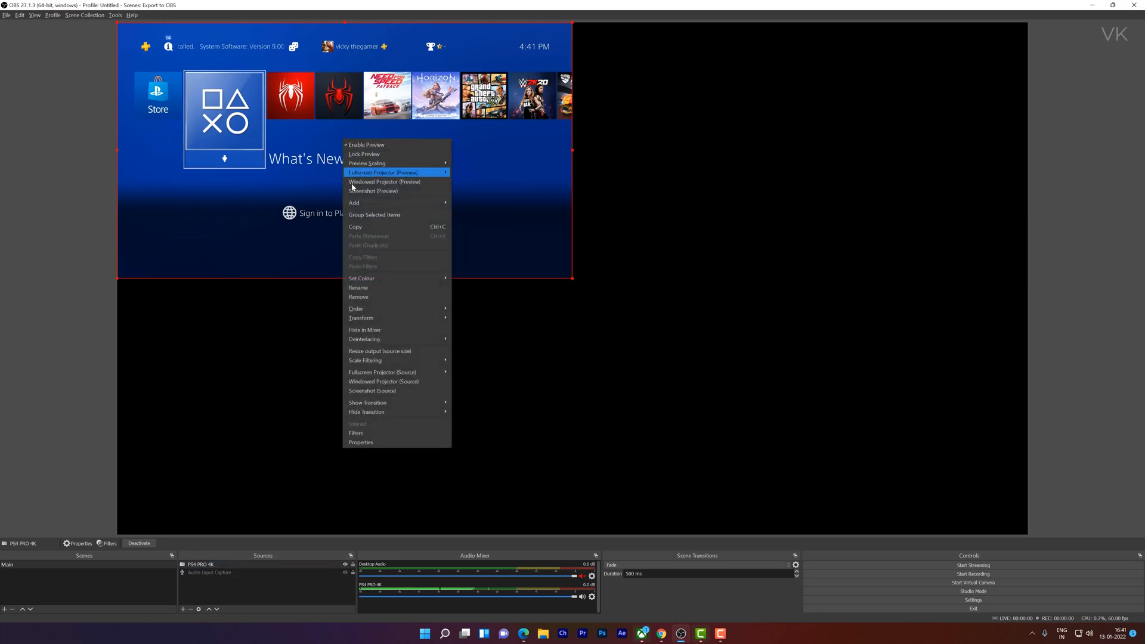
mouse_move(360, 318)
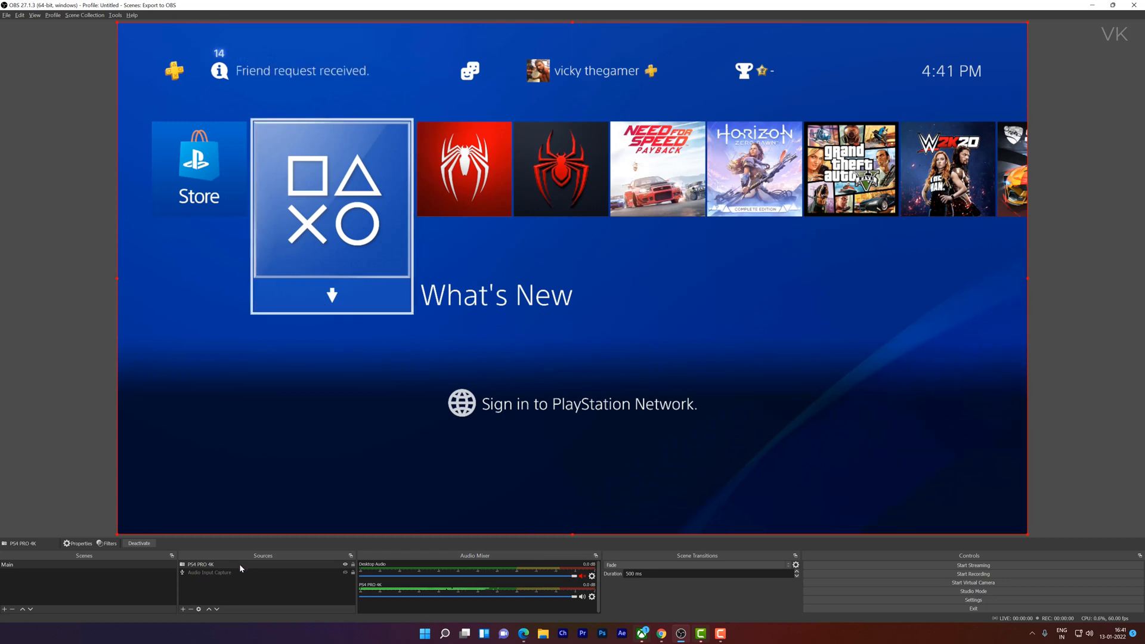
Give PS4 PRO 4K custom properties: 3840x2160, 60 FPS, NV12, 709 colour space, full range
right_click(198, 563)
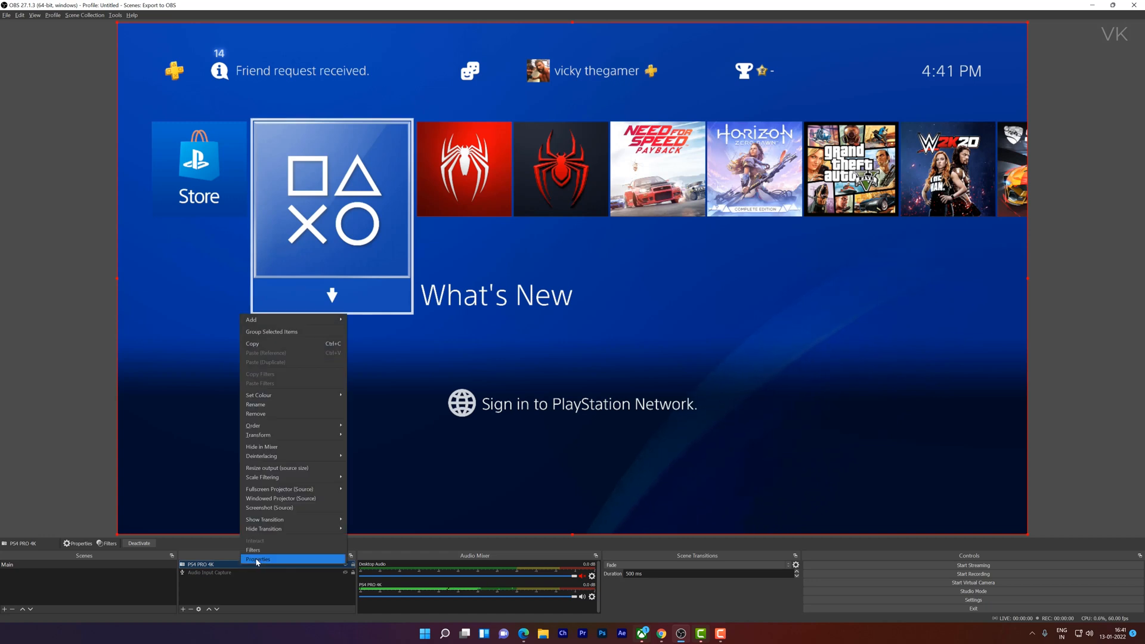
left_click(257, 560)
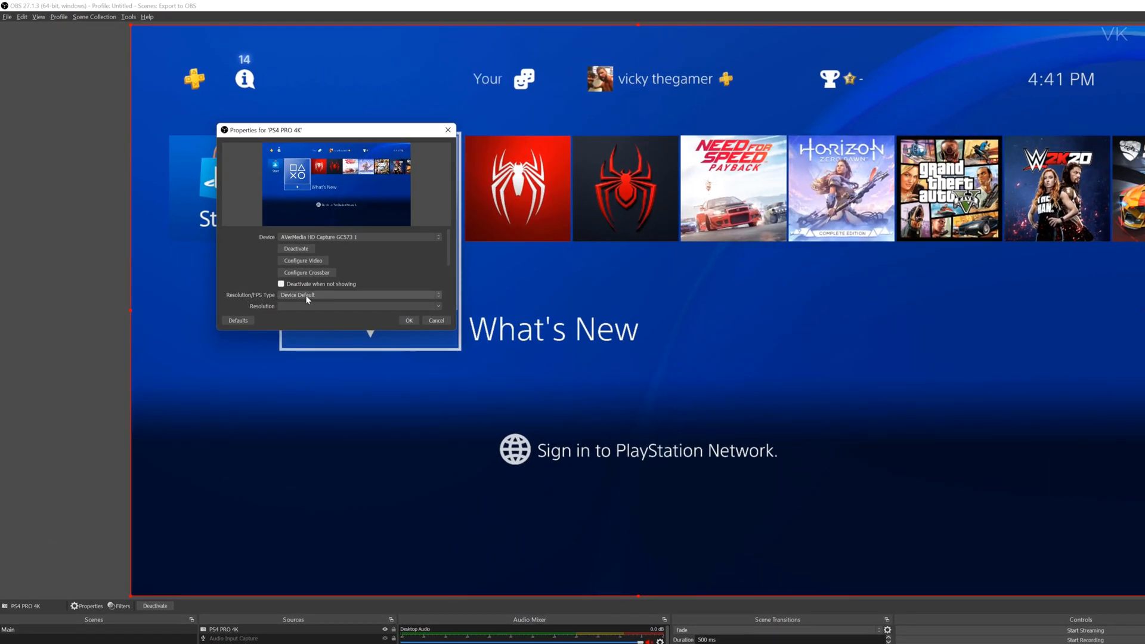
left_click(358, 295)
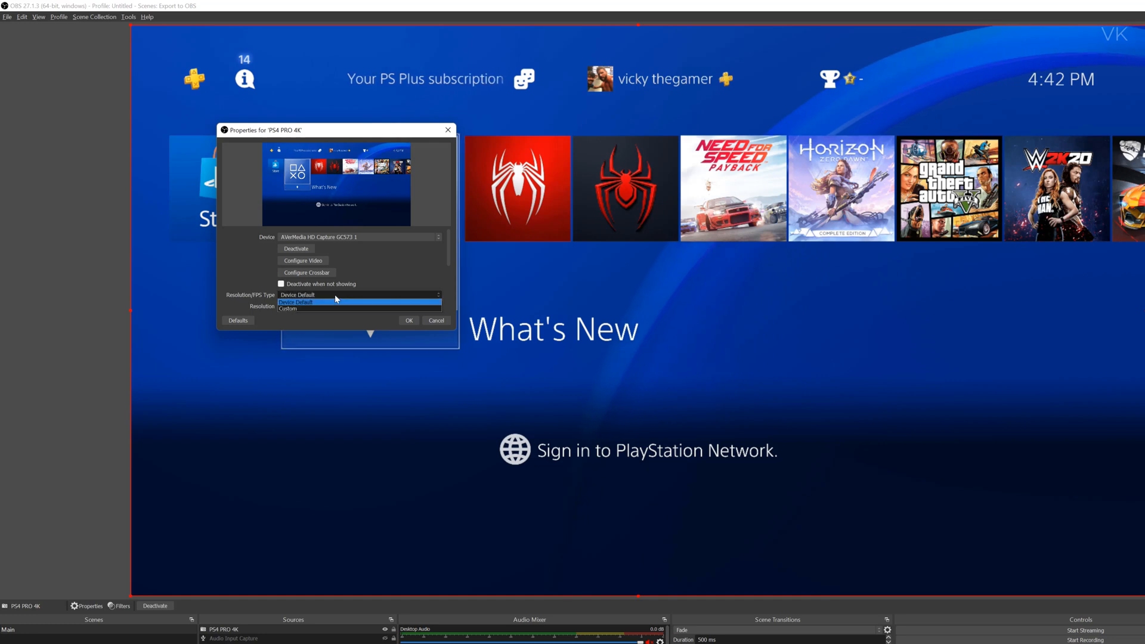
left_click(286, 307)
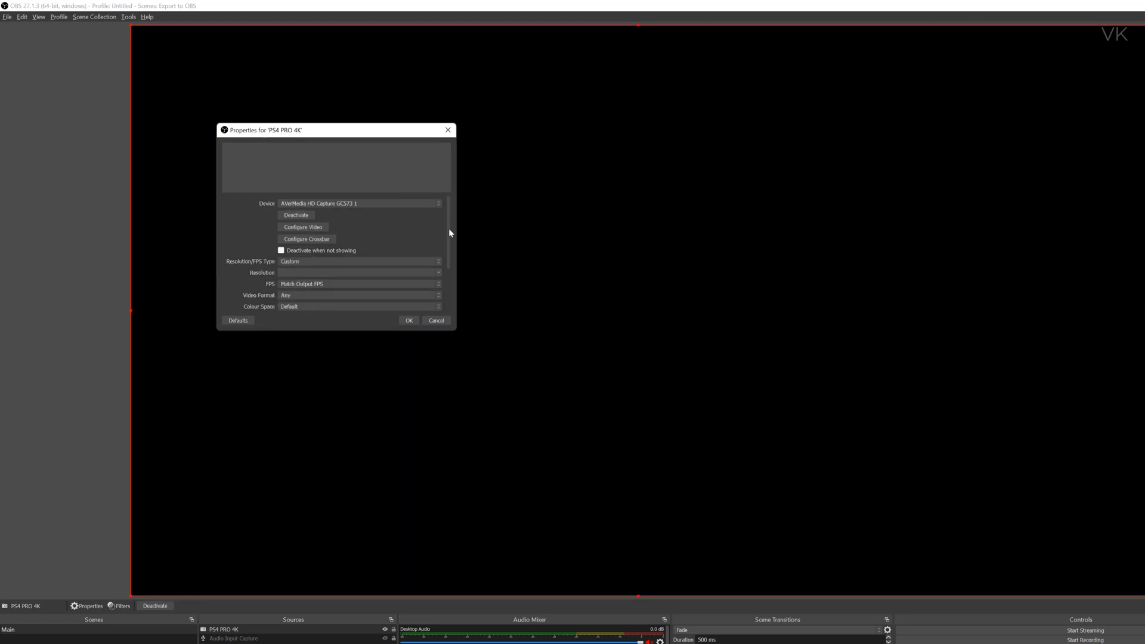
scroll("down", 3)
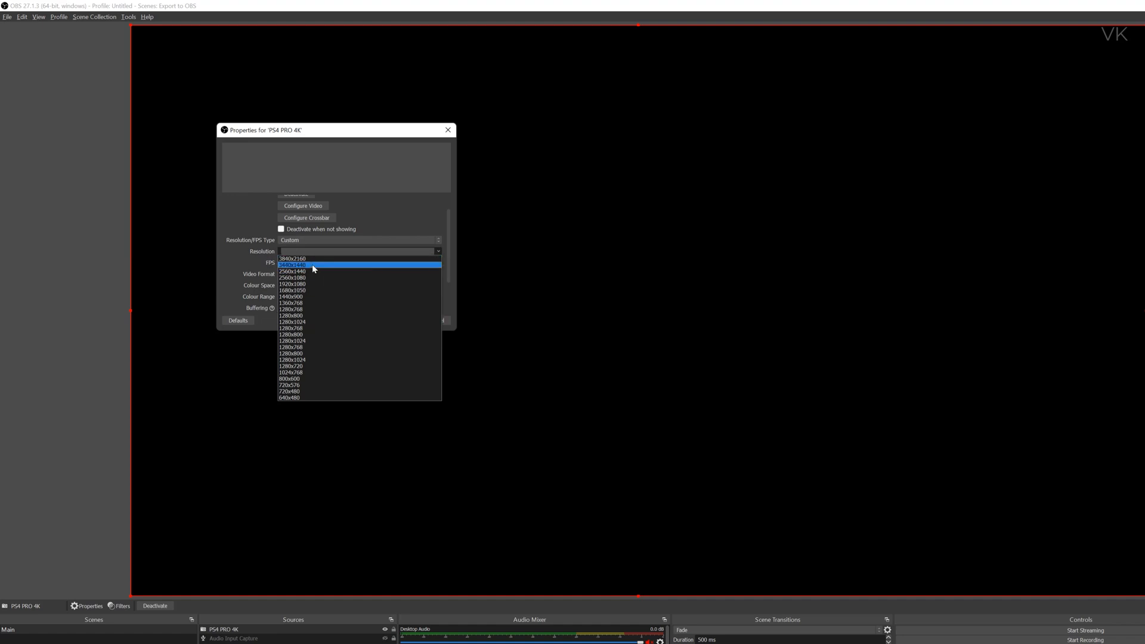
left_click(292, 258)
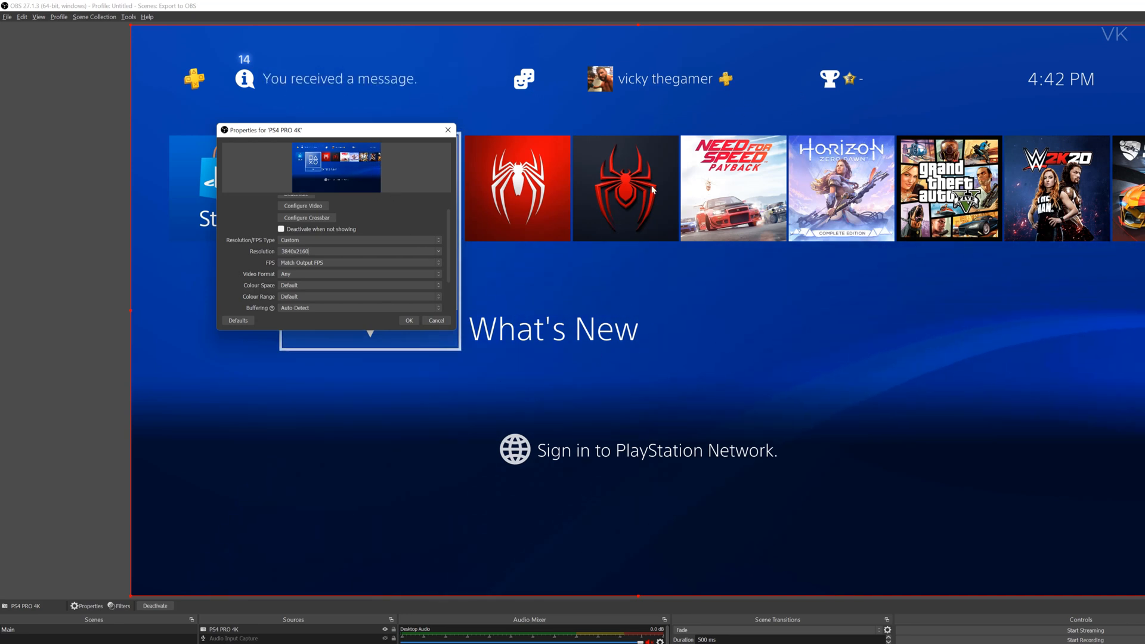
mouse_move(271, 270)
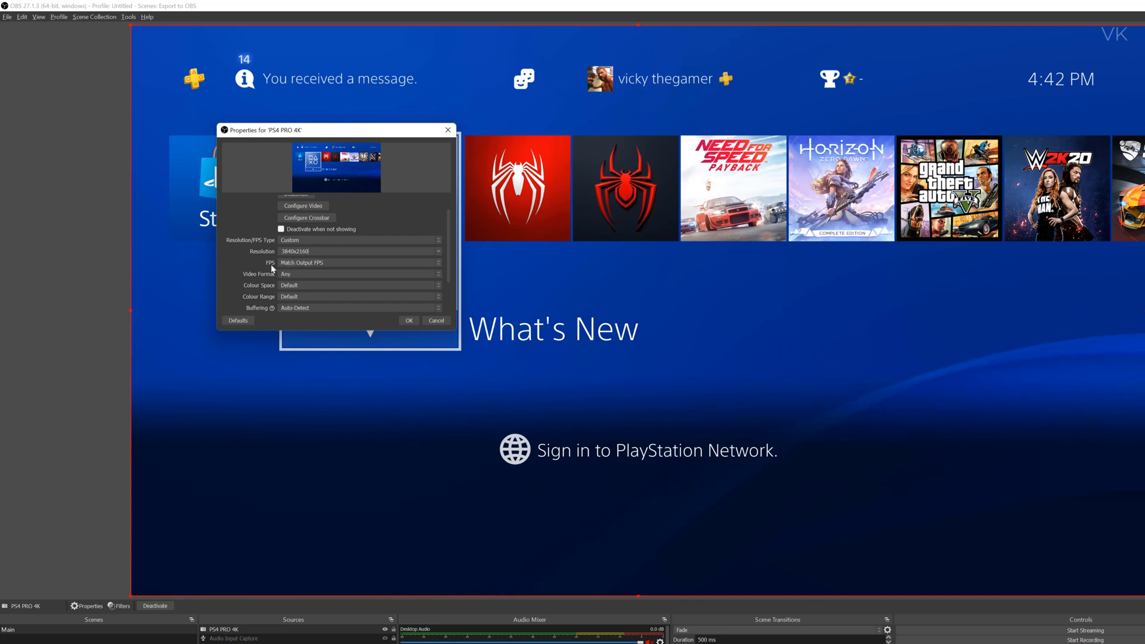
left_click(359, 262)
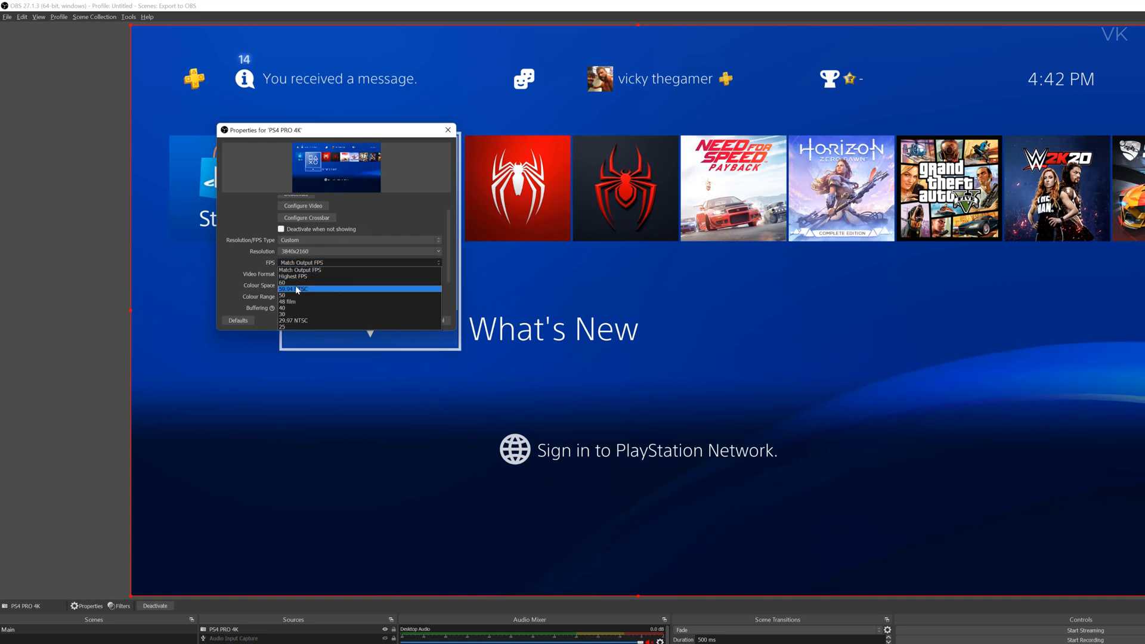
left_click(283, 283)
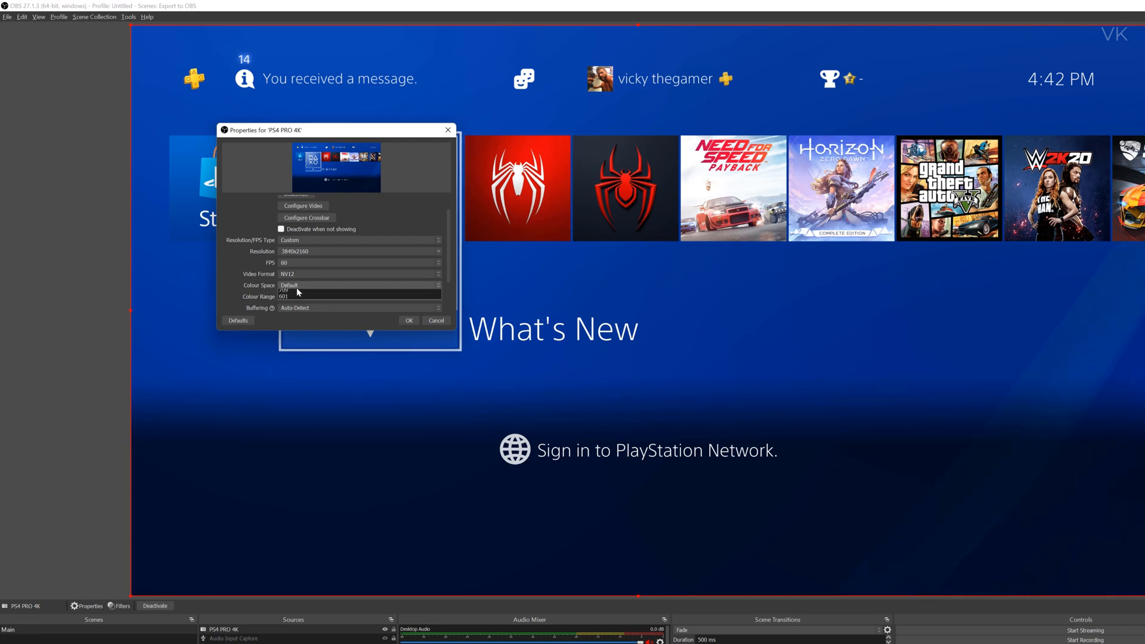
left_click(359, 296)
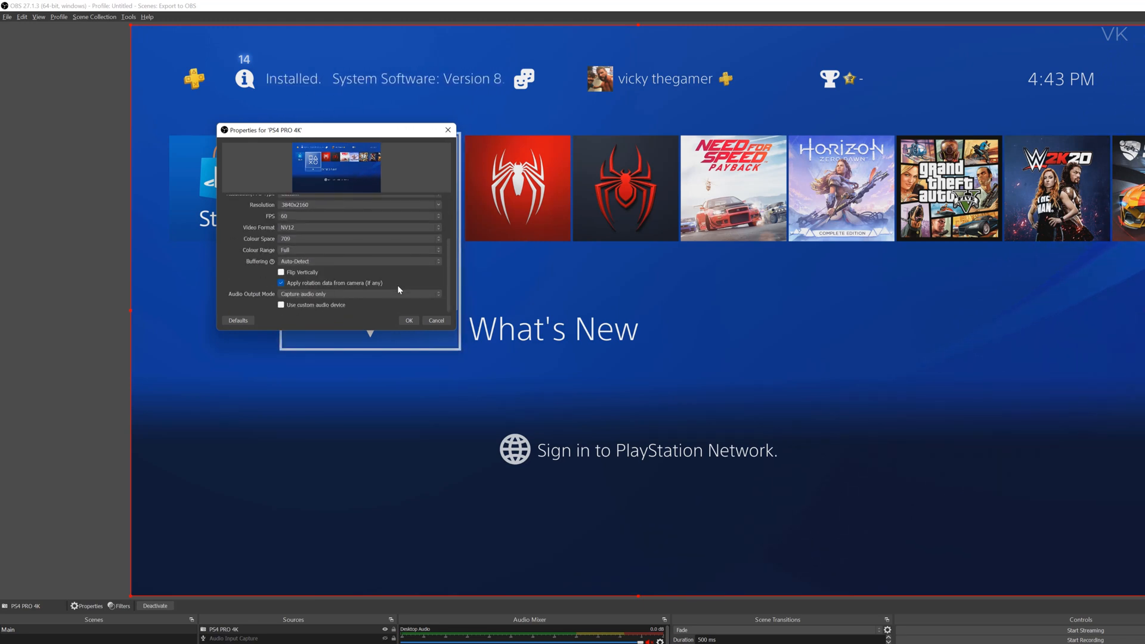
mouse_move(240, 302)
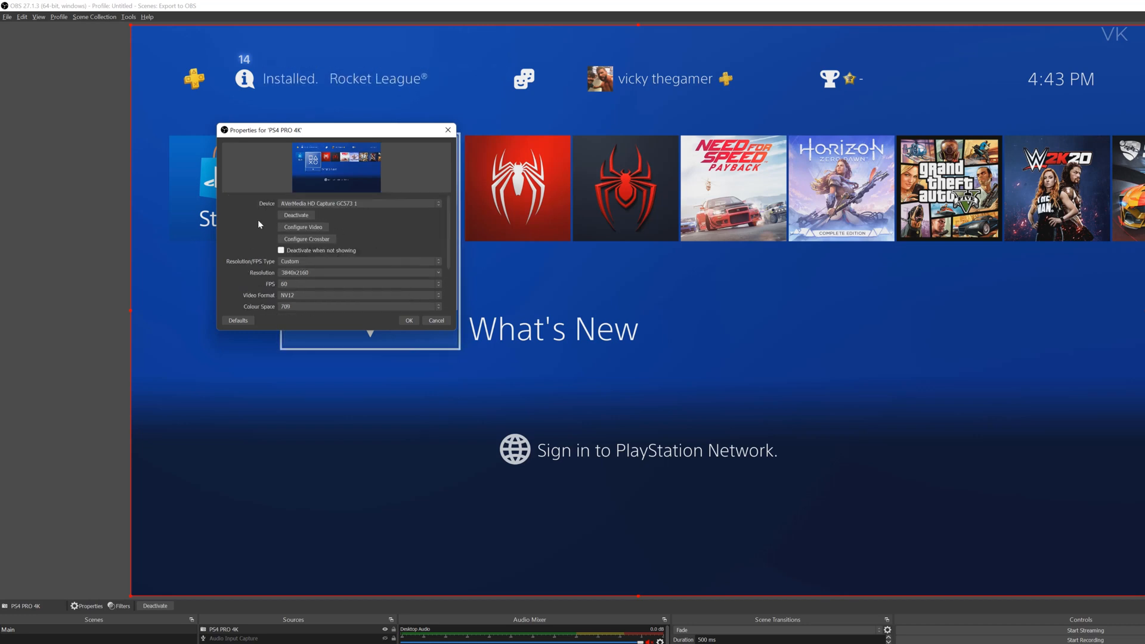
Set the capture card's Video Proc Amp to brightness 122, contrast 134, sharpness 153, and apply
scroll("down", 3)
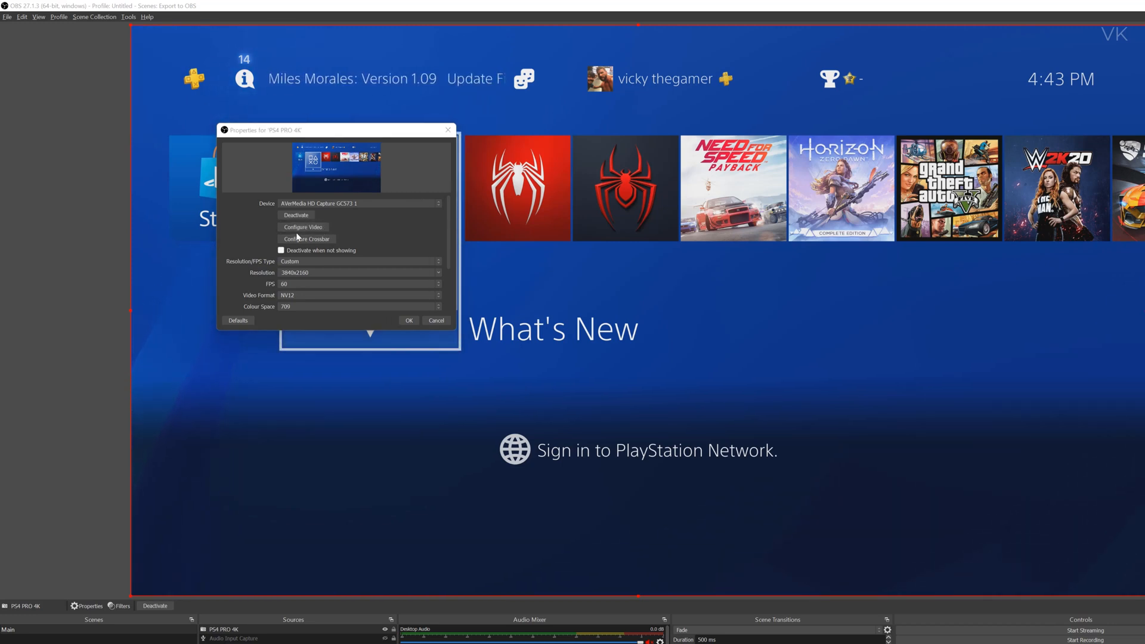
left_click(302, 227)
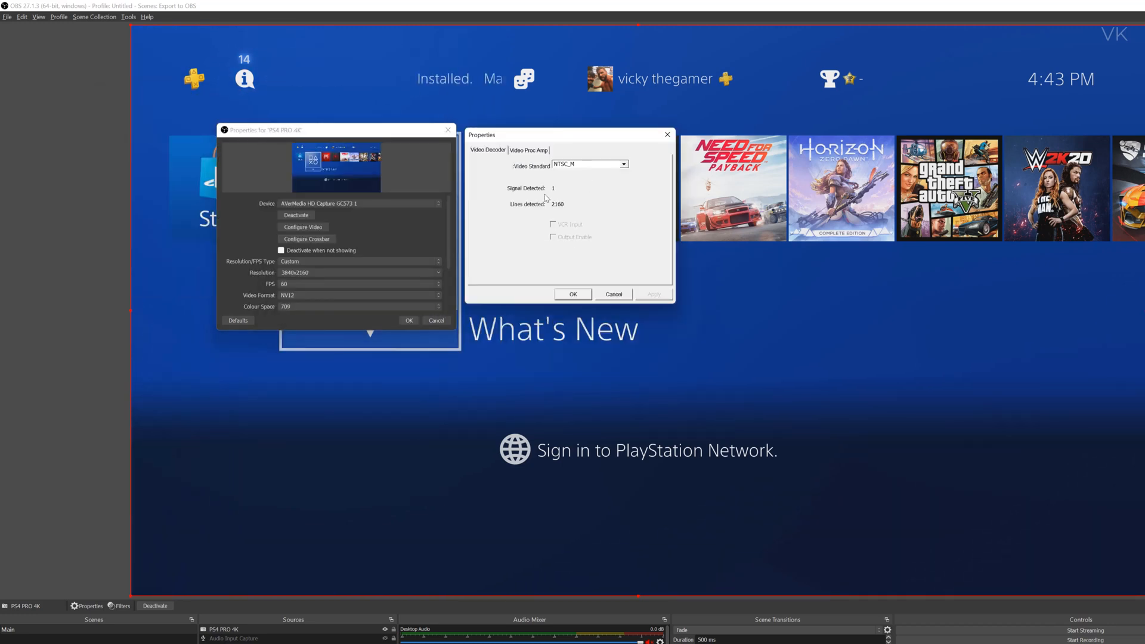
left_click(529, 150)
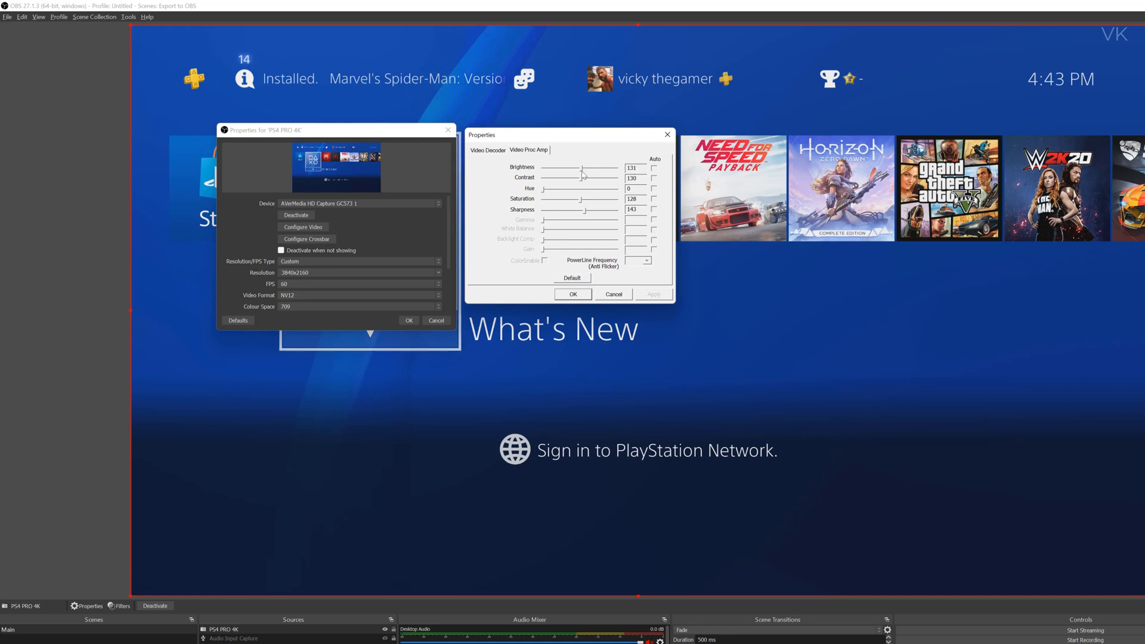
left_click_drag(577, 168, 592, 168)
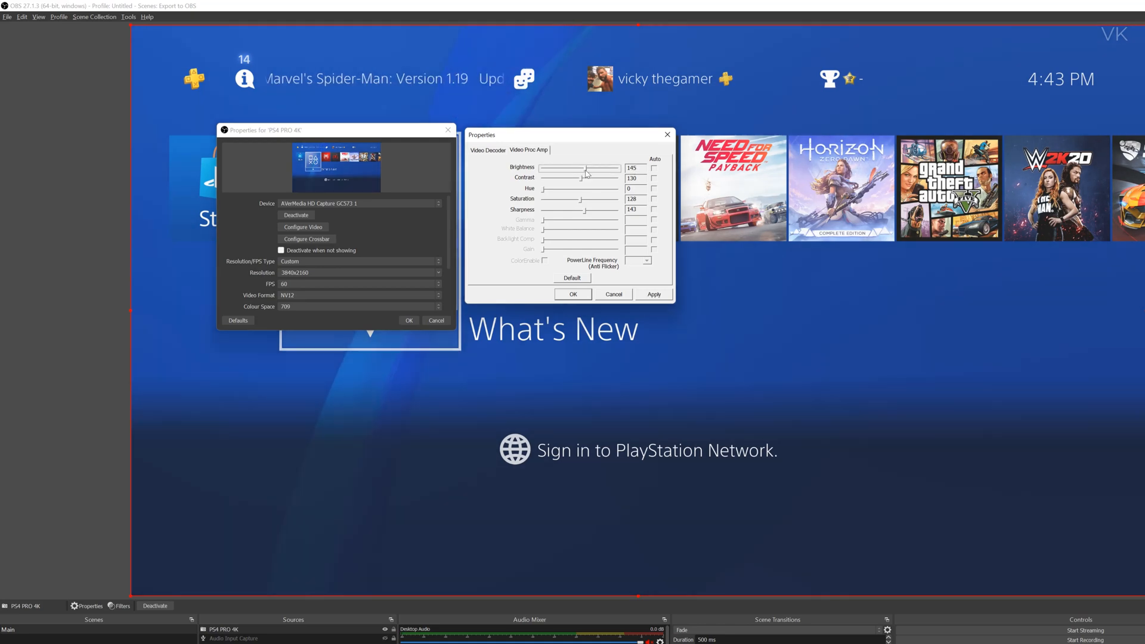
left_click_drag(608, 167, 578, 167)
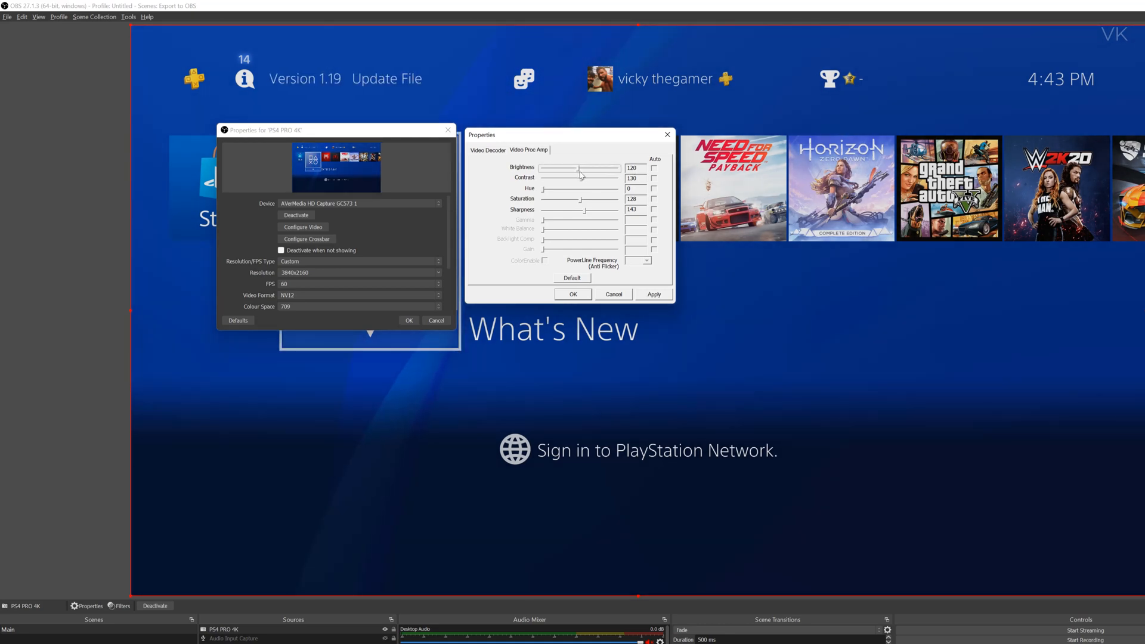
left_click_drag(559, 167, 579, 167)
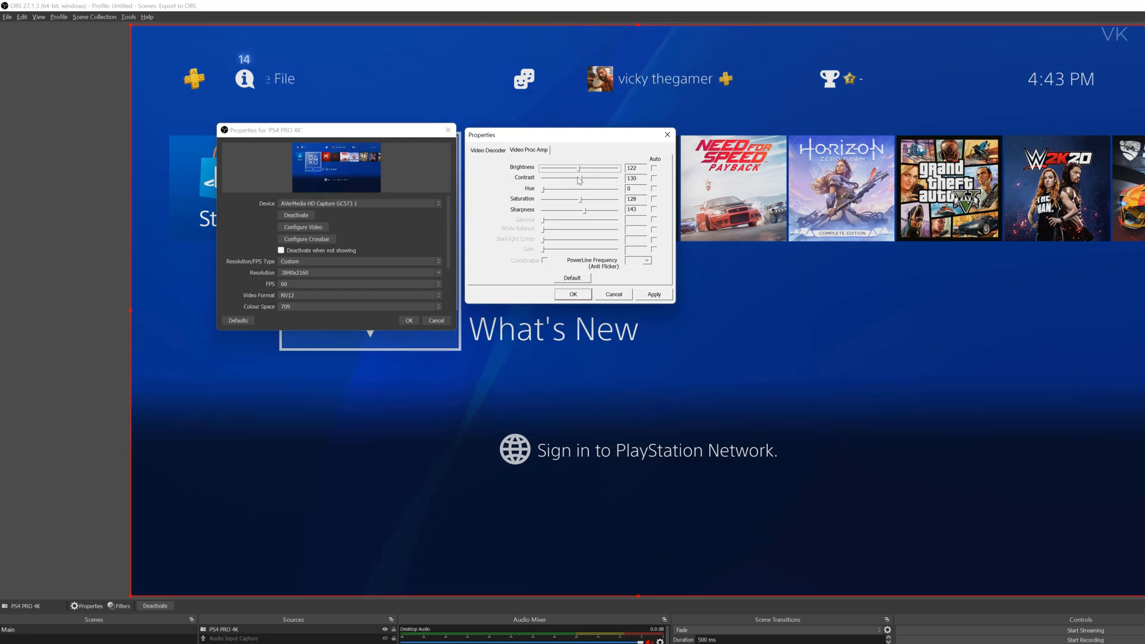
left_click_drag(579, 179, 583, 179)
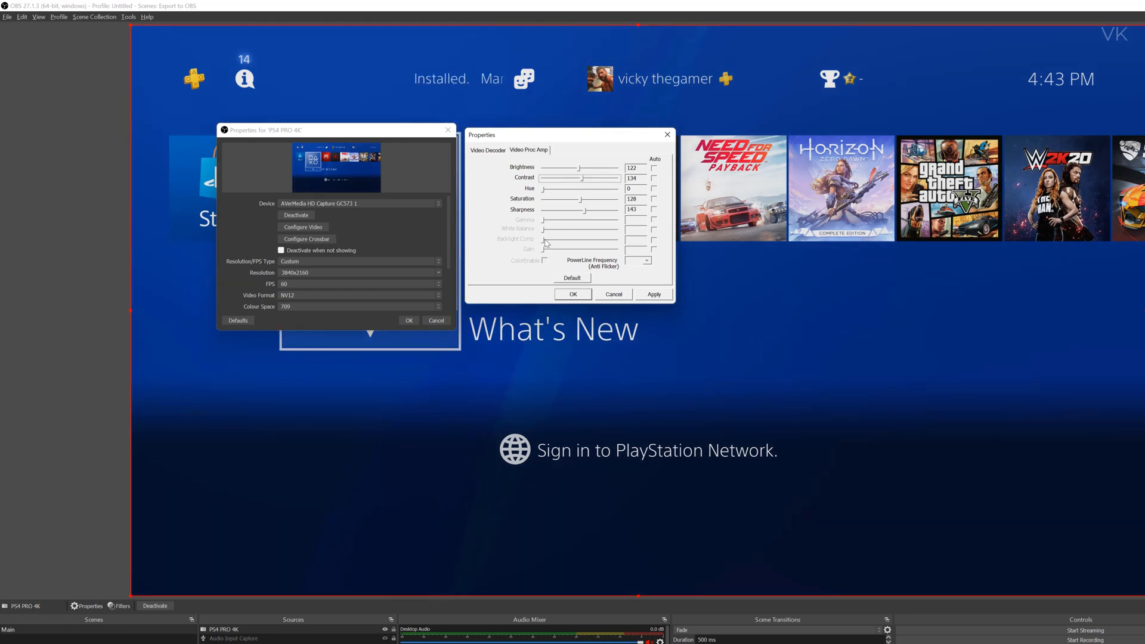
left_click_drag(584, 210, 592, 209)
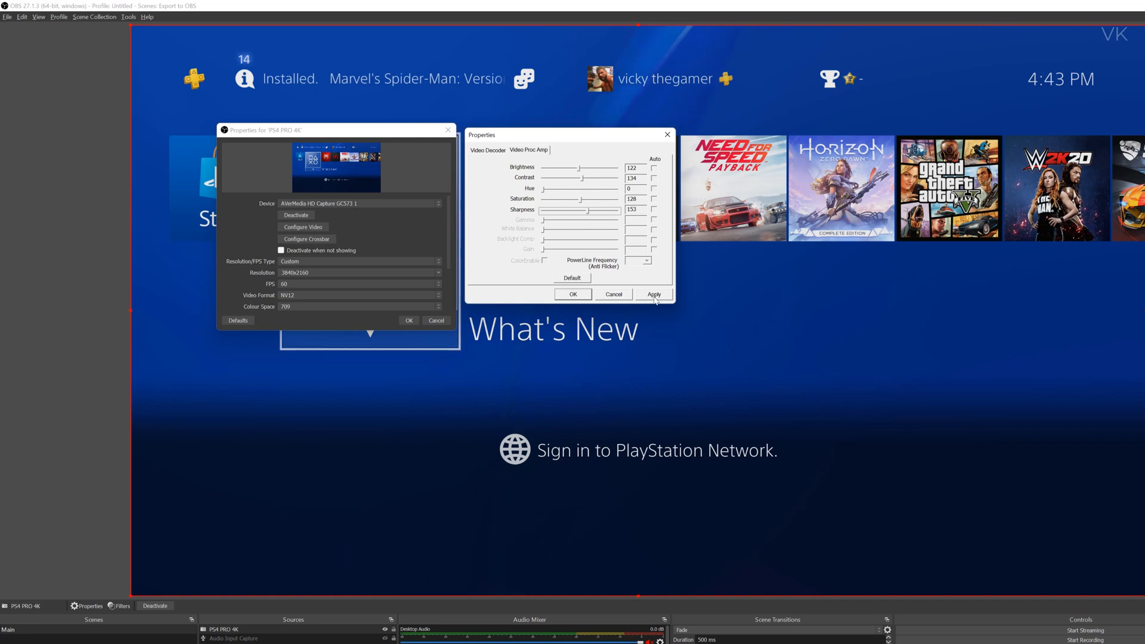
left_click(653, 293)
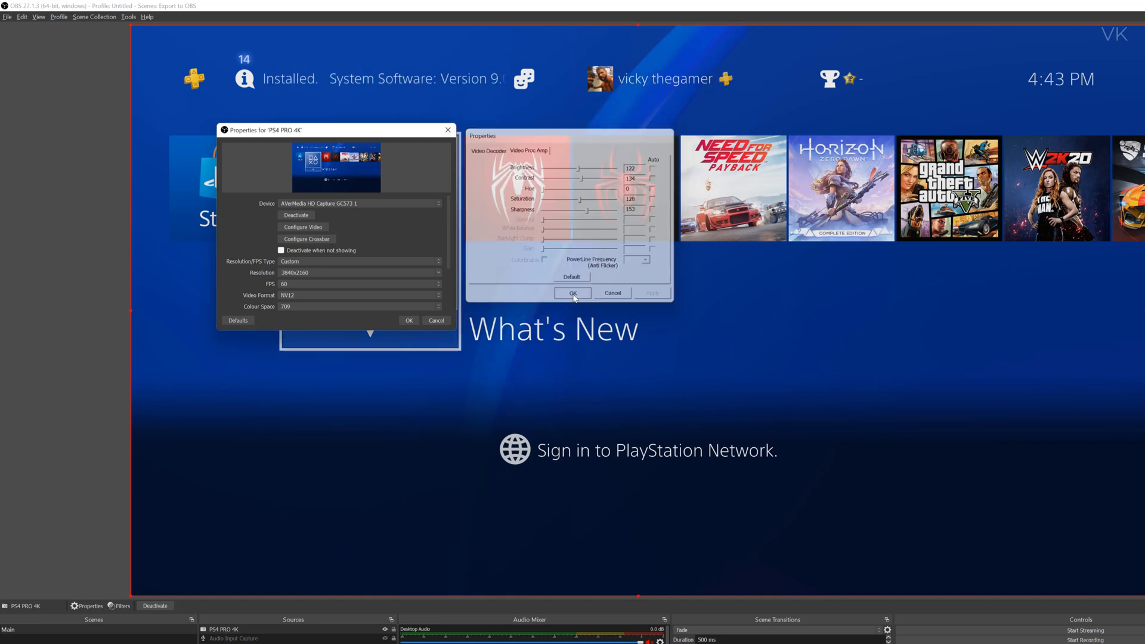
left_click(572, 293)
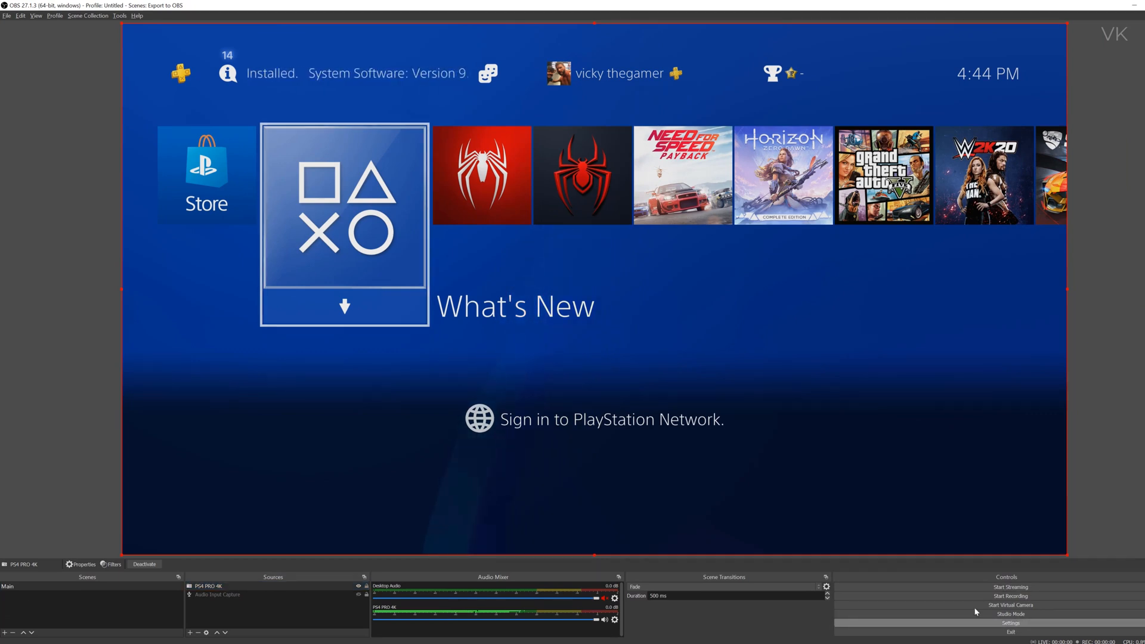
Show the Output recording settings: MP4, NVIDIA NVENC H.264, CBR at 45000 Kbps
left_click(1010, 622)
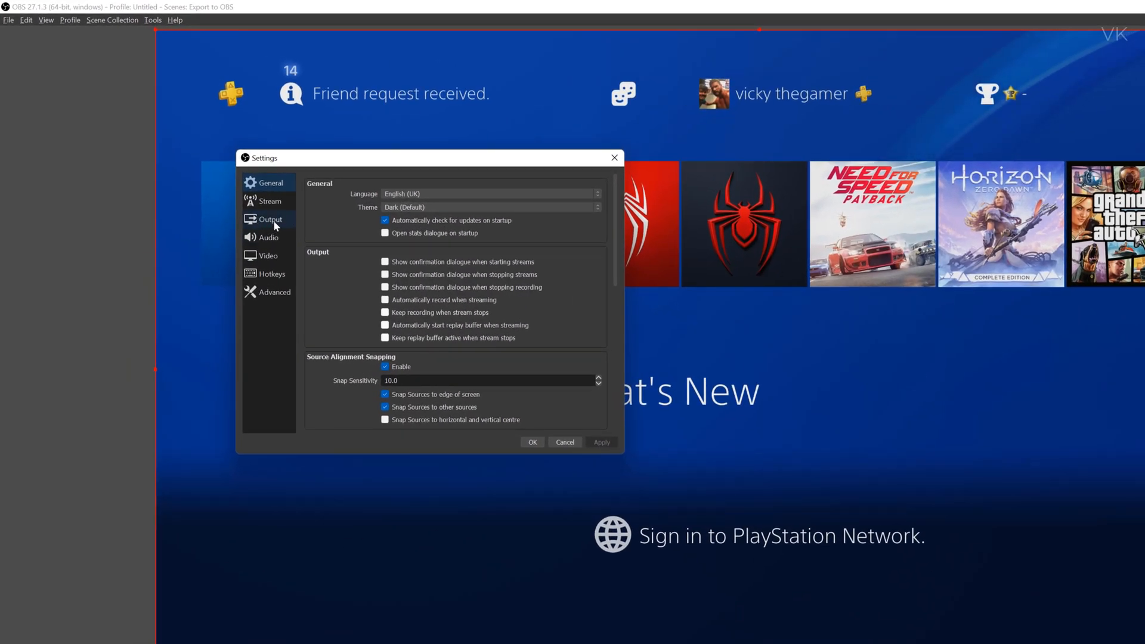
left_click(269, 218)
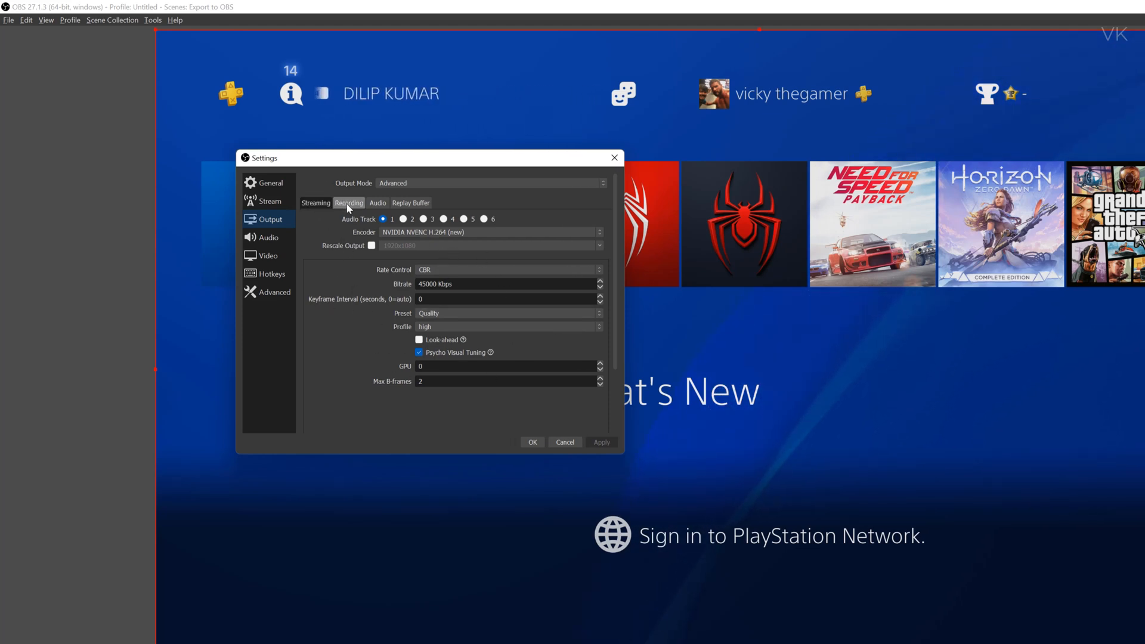
left_click(348, 202)
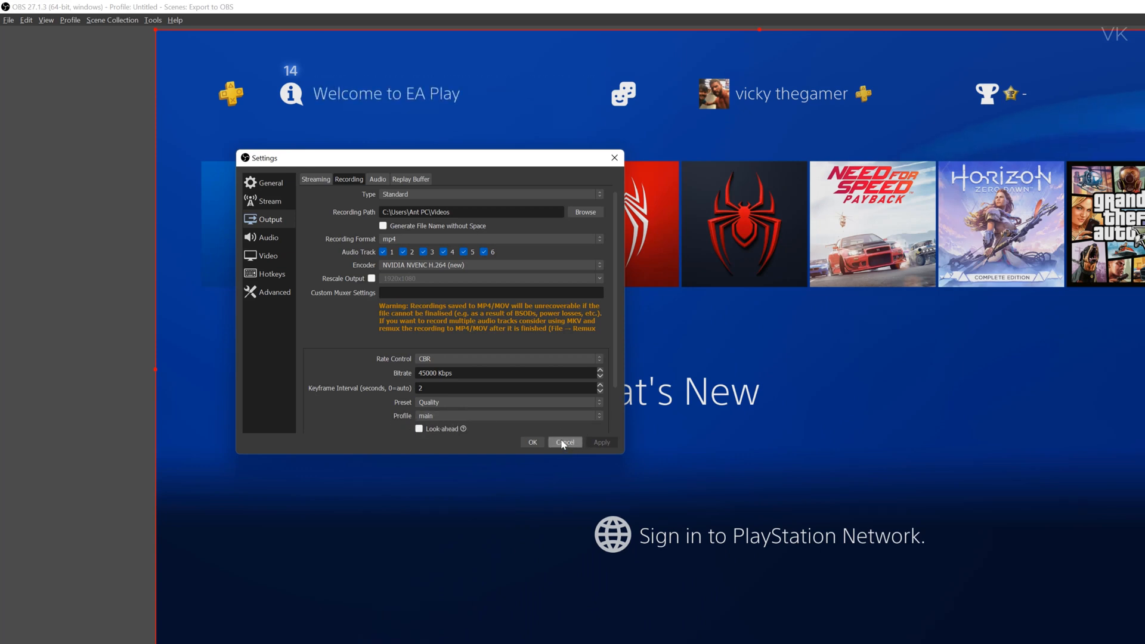
mouse_move(472, 371)
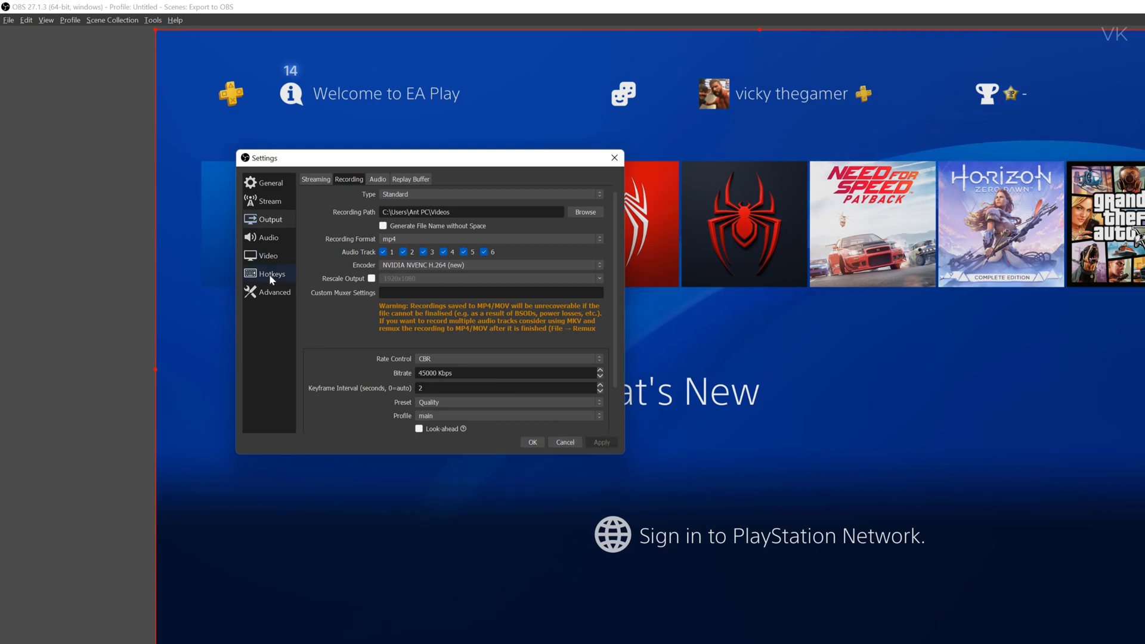
Check video is 3840x2160 at 60 FPS, keep process priority Above Normal, and save settings
left_click(268, 256)
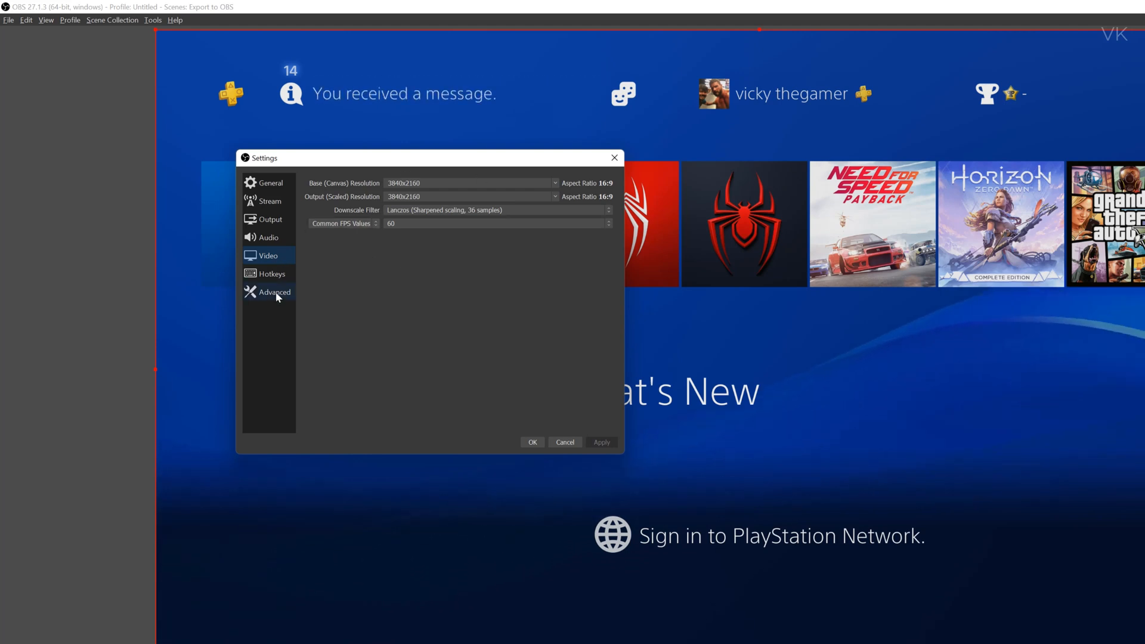
left_click(272, 292)
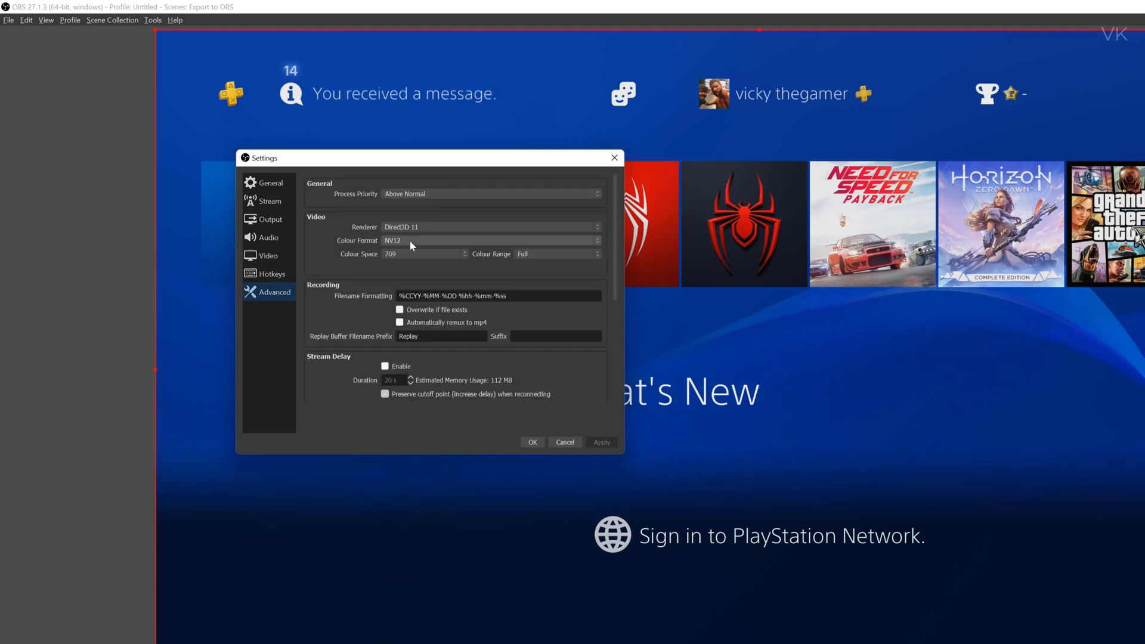
left_click(491, 193)
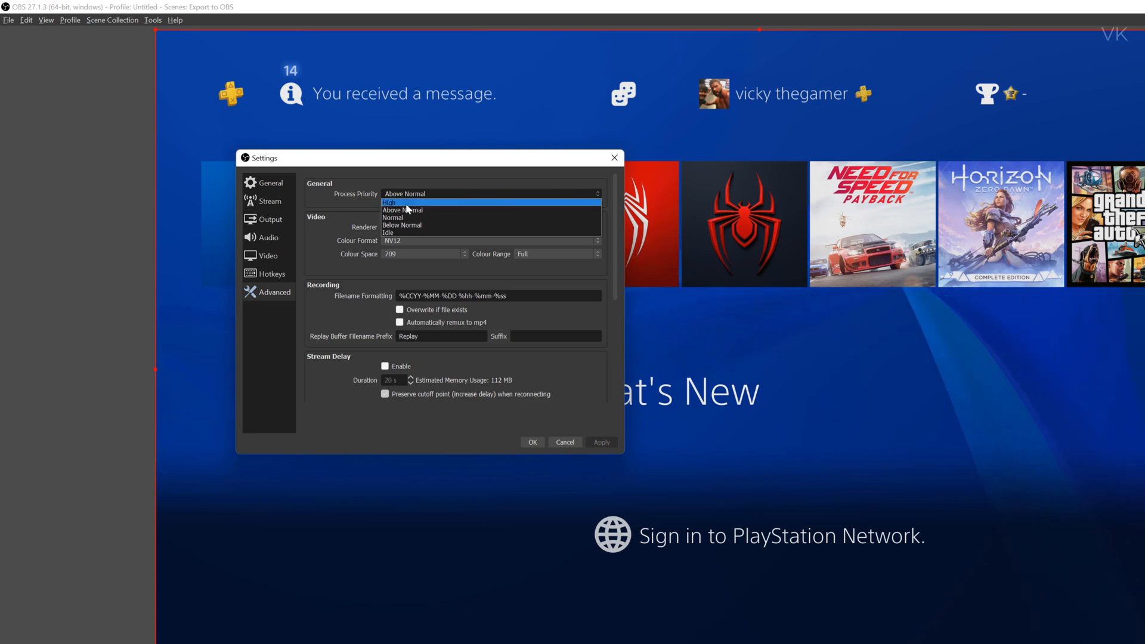
left_click(403, 193)
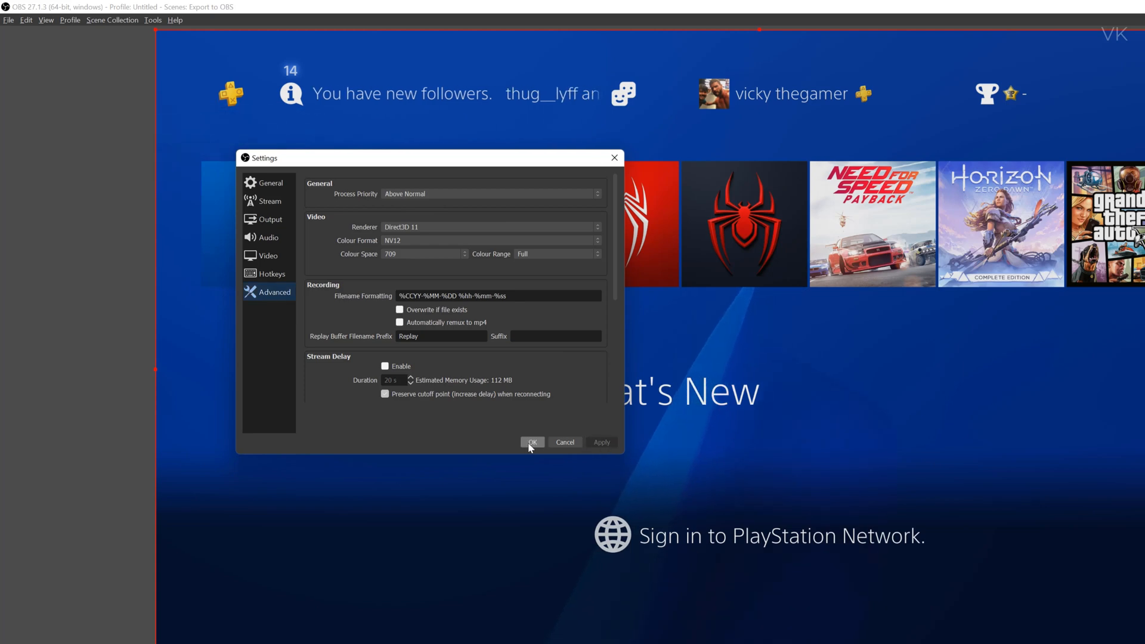
left_click(531, 442)
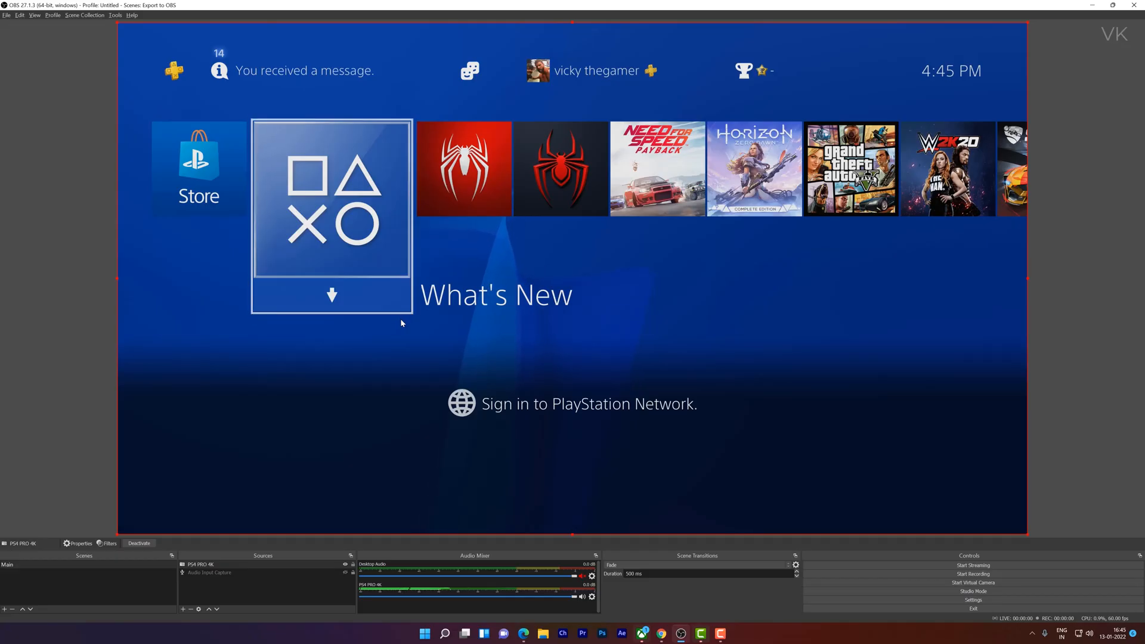